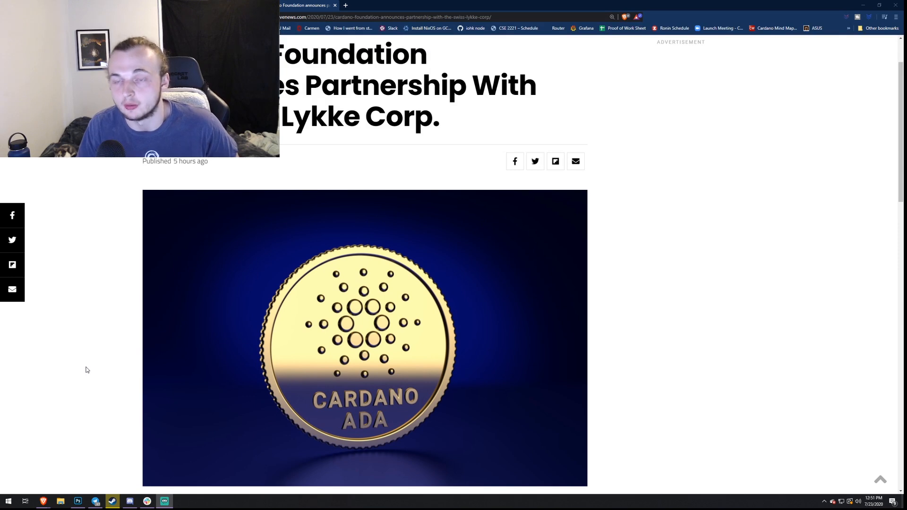
Step: Scroll down through the Elevenews article past Nathan Kaiser's and Richard Olsen's quotes
{"action": "scroll", "scroll_direction": "down", "scroll_amount": 3}
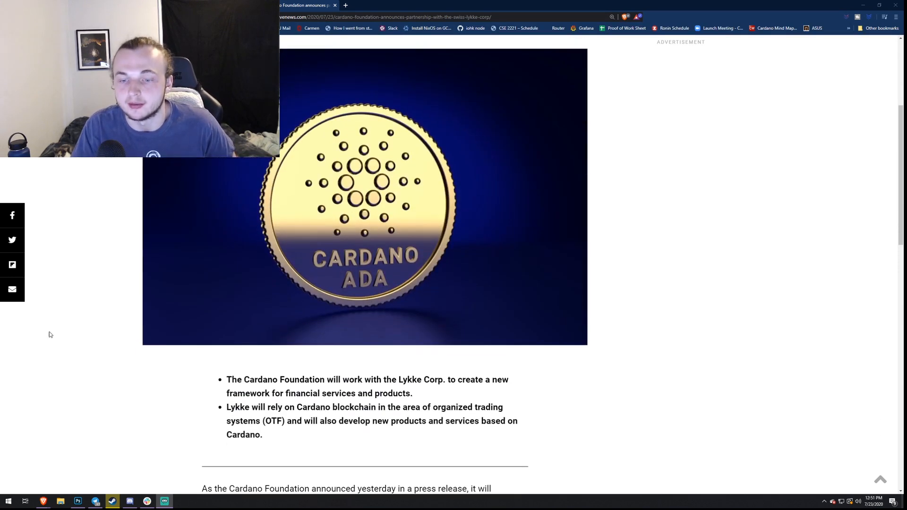
{"action": "scroll", "scroll_direction": "down", "scroll_amount": 3}
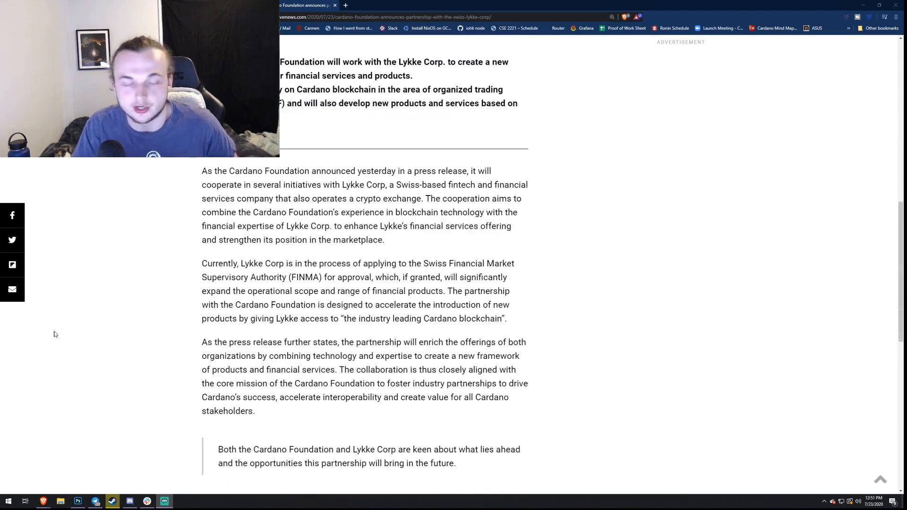
{"action": "mouse_move", "coordinate": [102, 339]}
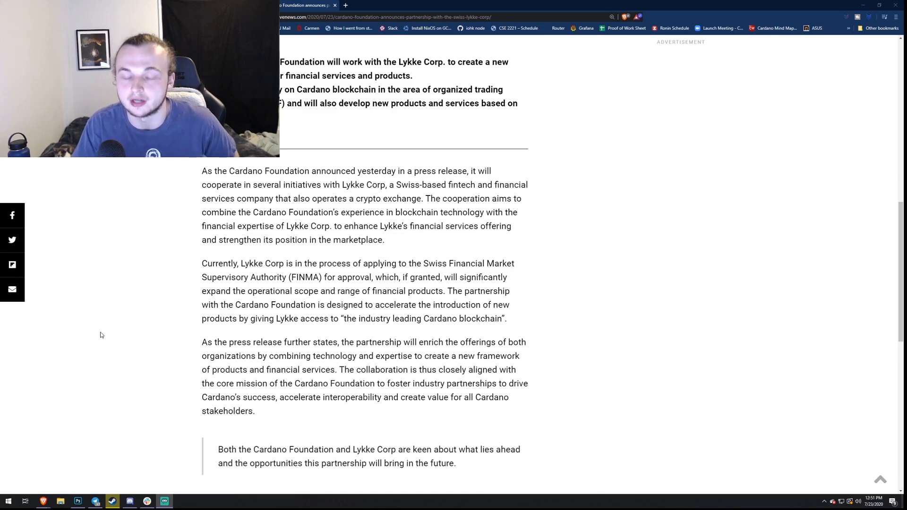
{"action": "scroll", "scroll_direction": "down", "scroll_amount": 3}
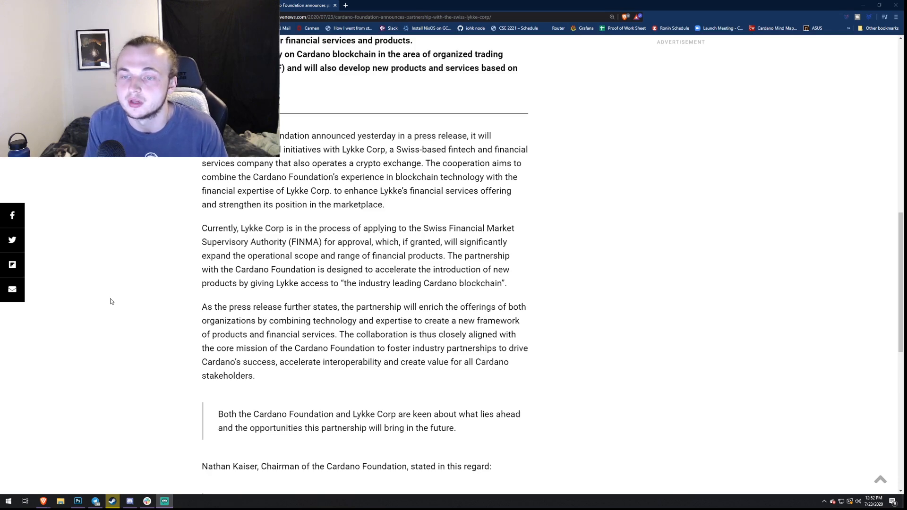
{"action": "scroll", "scroll_direction": "down", "scroll_amount": 3}
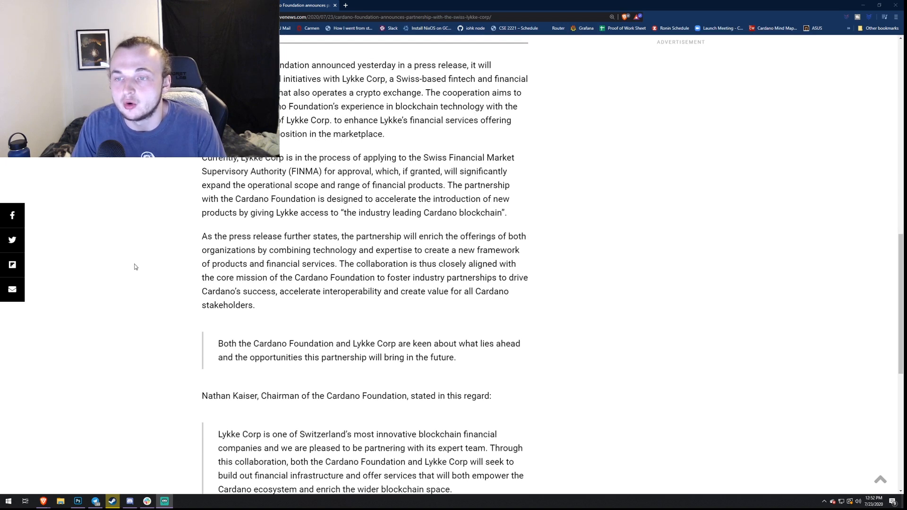
{"action": "mouse_move", "coordinate": [127, 247]}
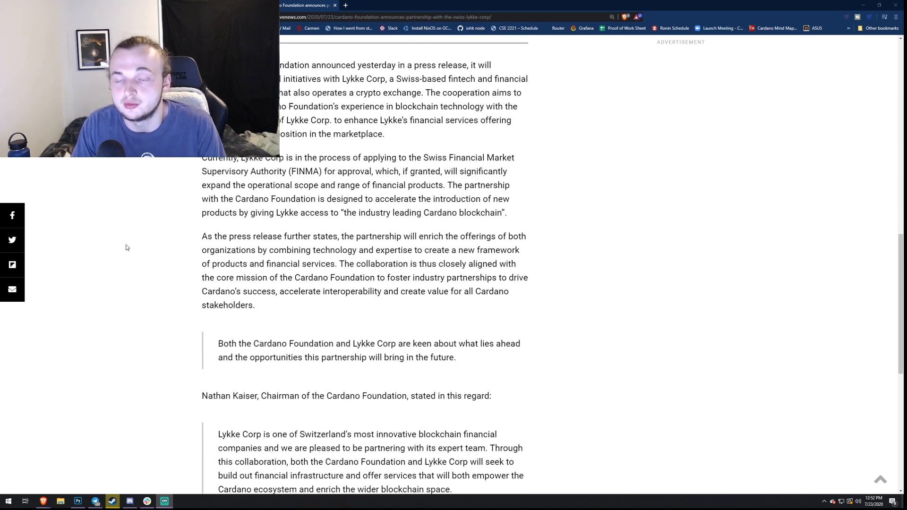
{"action": "scroll", "scroll_direction": "down", "scroll_amount": 3}
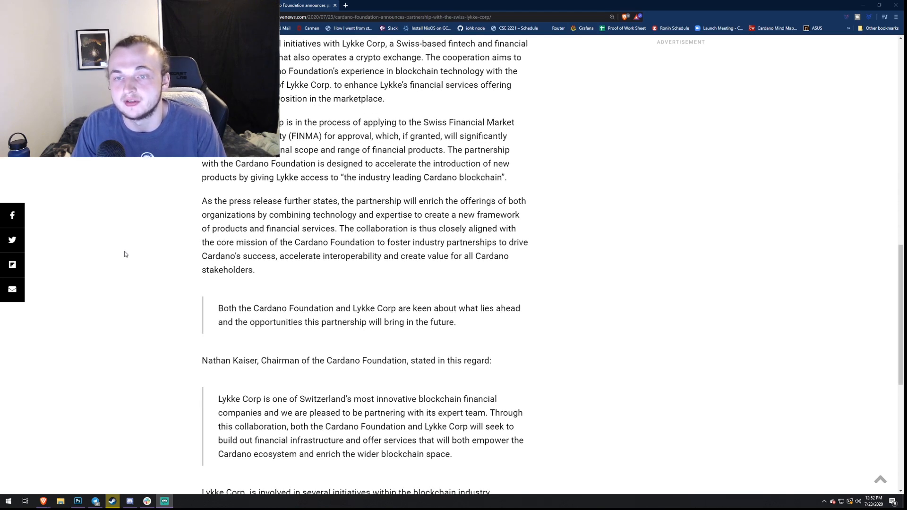
{"action": "mouse_move", "coordinate": [126, 246]}
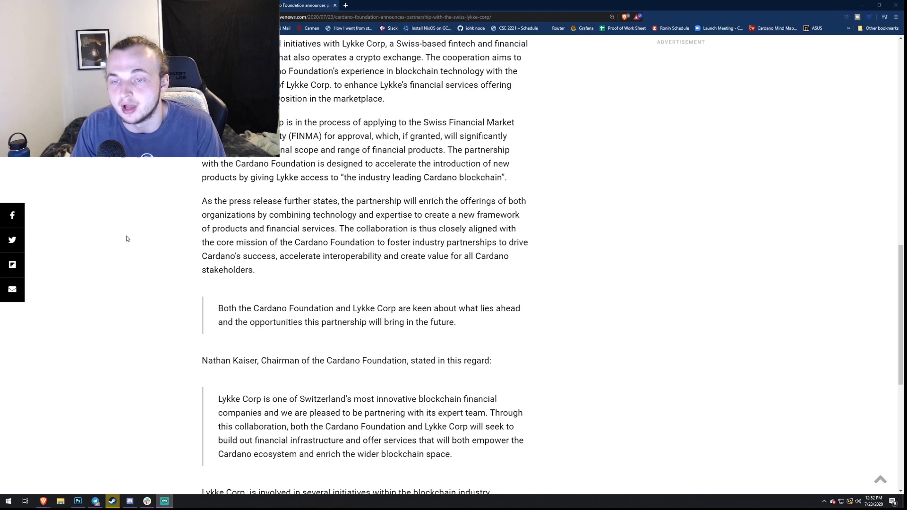
{"action": "scroll", "scroll_direction": "down", "scroll_amount": 3}
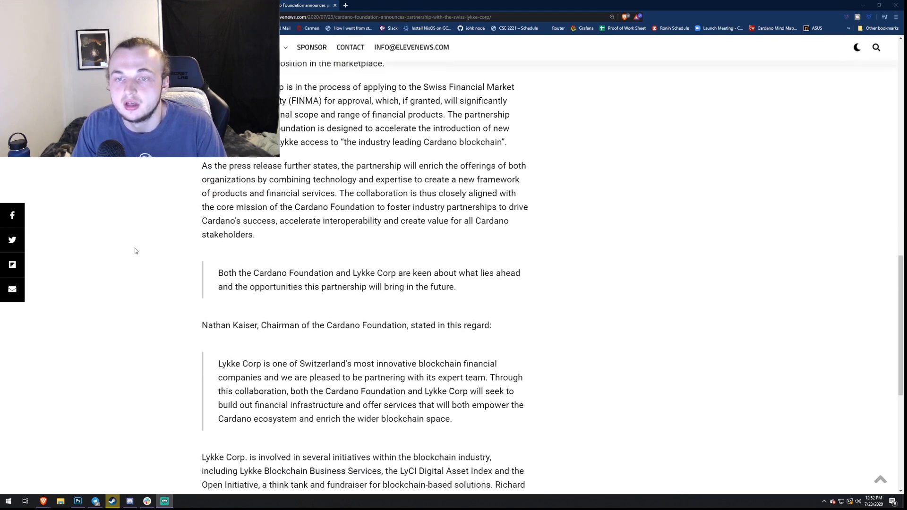
{"action": "scroll", "scroll_direction": "down", "scroll_amount": 3}
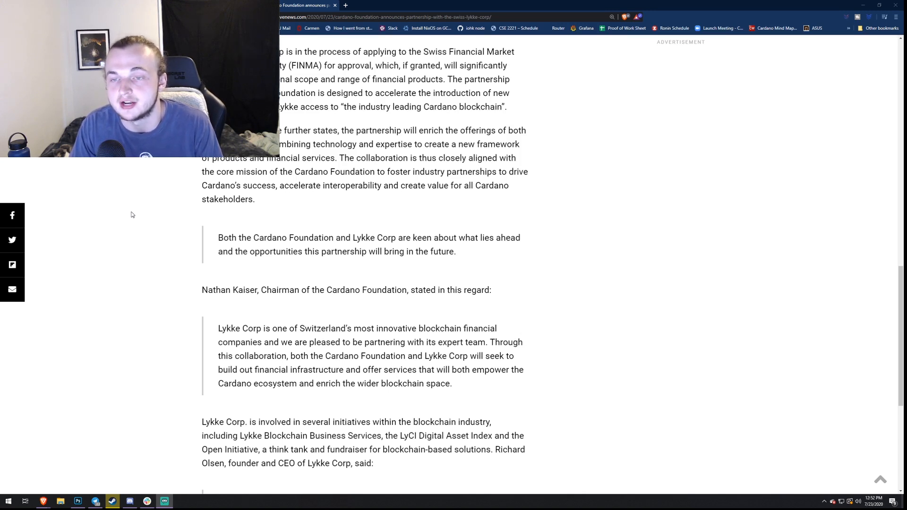
{"action": "mouse_move", "coordinate": [129, 203]}
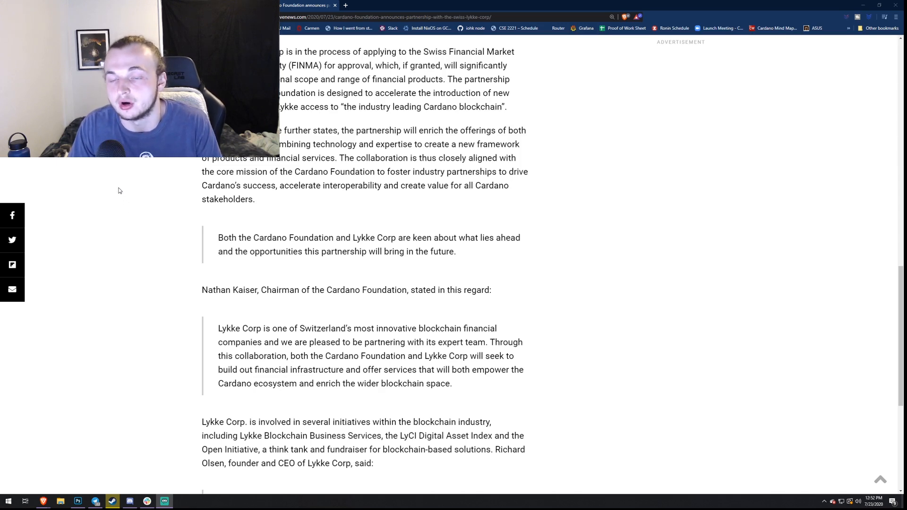
{"action": "scroll", "scroll_direction": "down", "scroll_amount": 3}
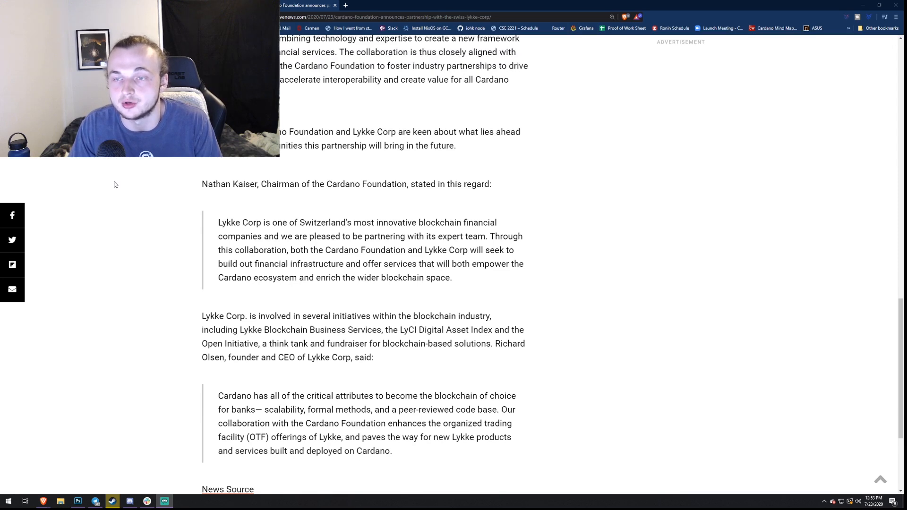
{"action": "scroll", "scroll_direction": "down", "scroll_amount": 3}
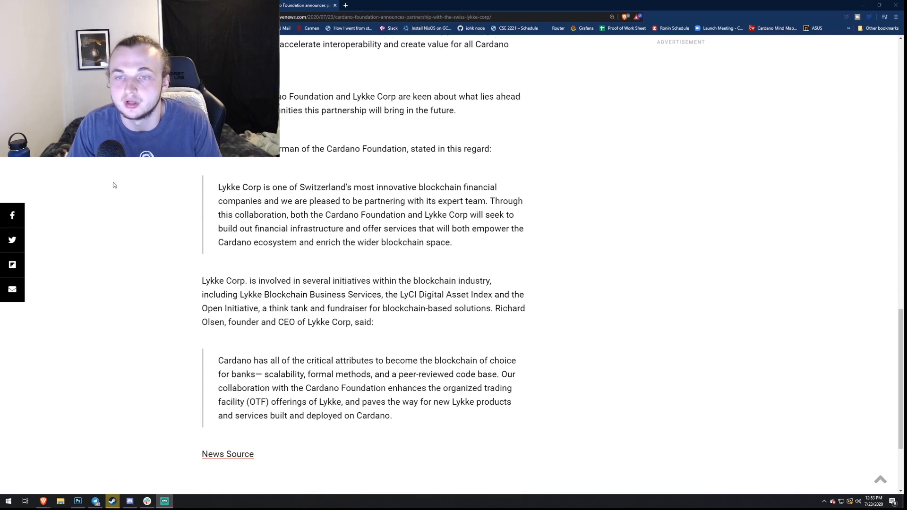
{"action": "scroll", "scroll_direction": "down", "scroll_amount": 3}
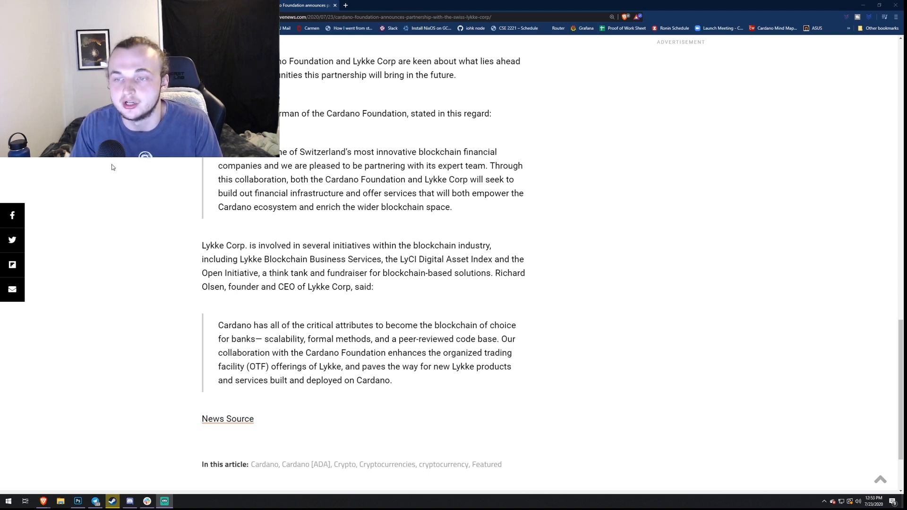
{"action": "scroll", "scroll_direction": "down", "scroll_amount": 3}
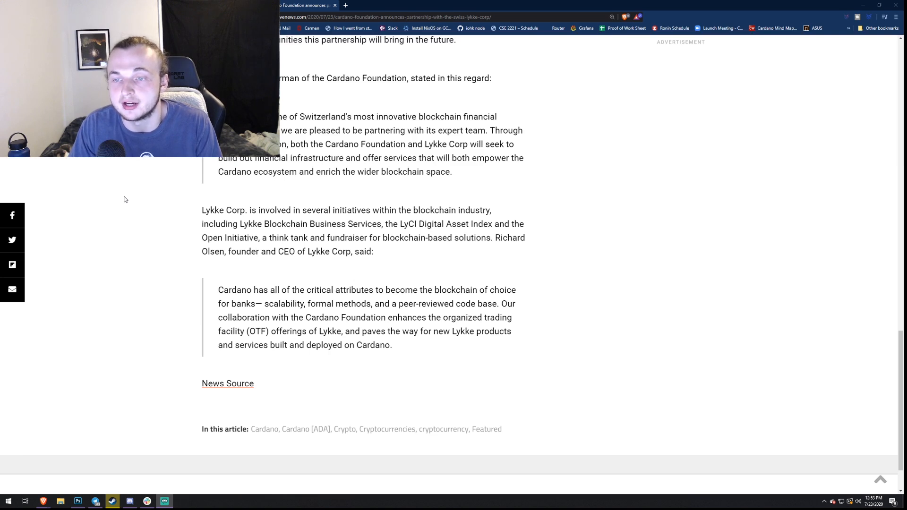
{"action": "mouse_move", "coordinate": [121, 193]}
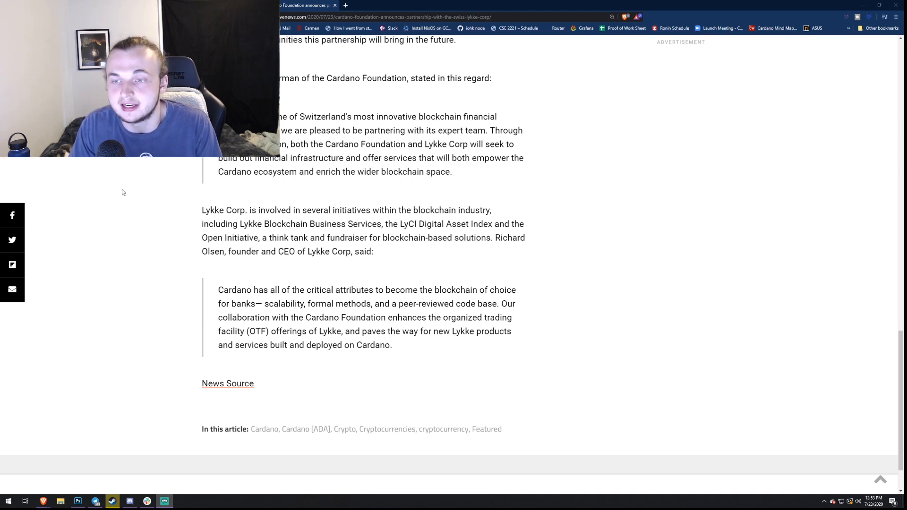
{"action": "scroll", "scroll_direction": "down", "scroll_amount": 3}
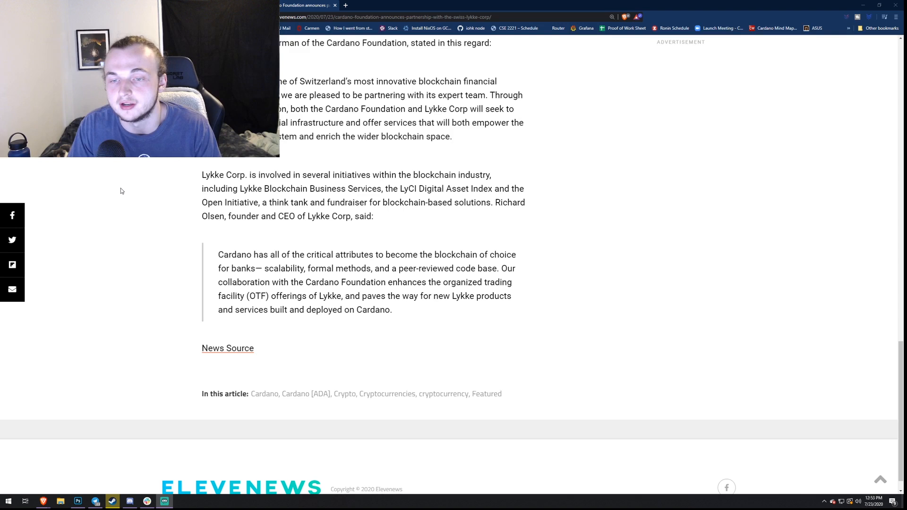
{"action": "scroll", "scroll_direction": "down", "scroll_amount": 3}
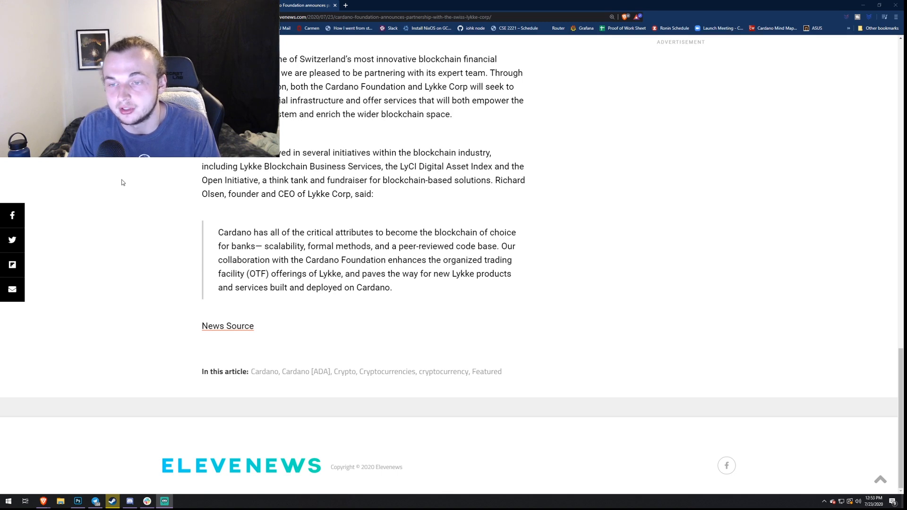
{"action": "mouse_move", "coordinate": [115, 179]}
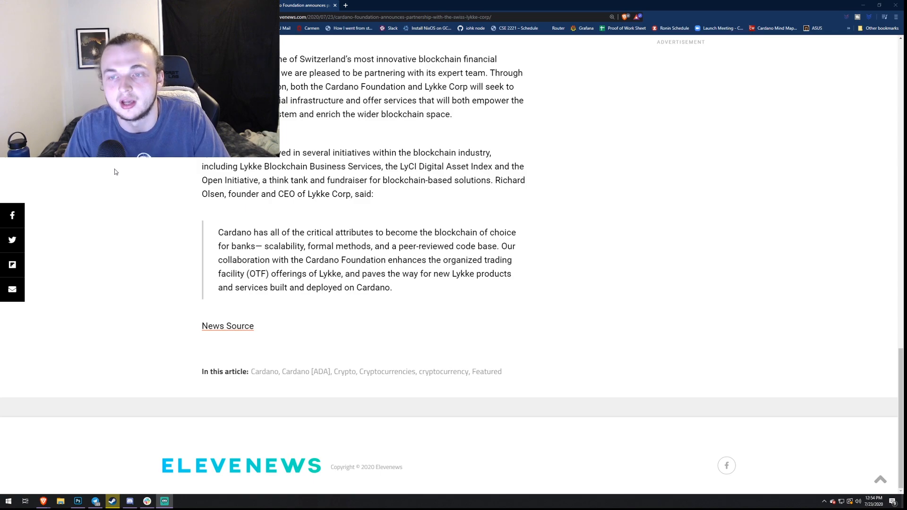
Step: Scroll briefly back toward the opening paragraphs, then down to the middle quotes again
{"action": "scroll", "scroll_direction": "up", "scroll_amount": 3}
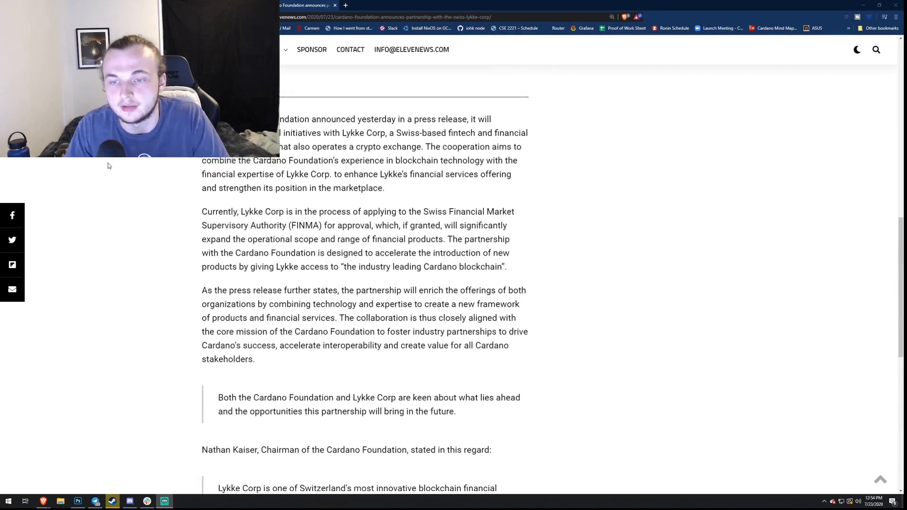
{"action": "scroll", "scroll_direction": "down", "scroll_amount": 3}
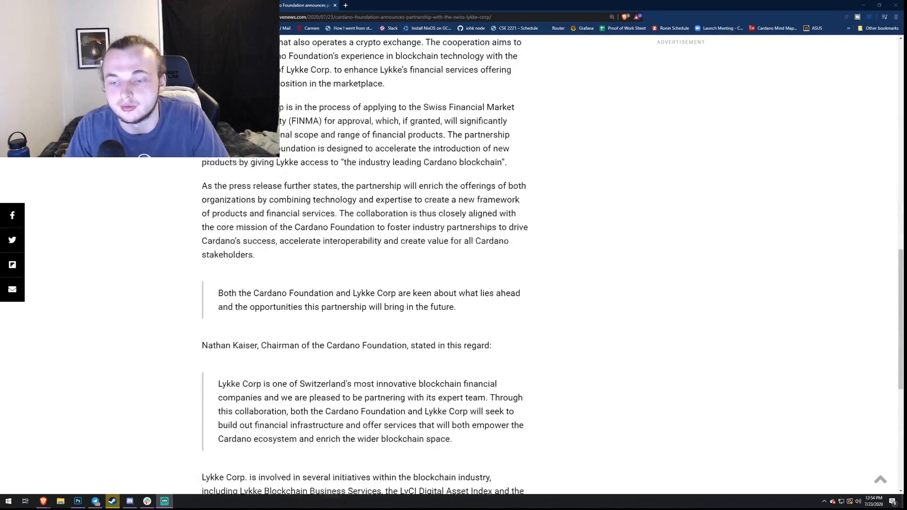
{"action": "scroll", "scroll_direction": "down", "scroll_amount": 3}
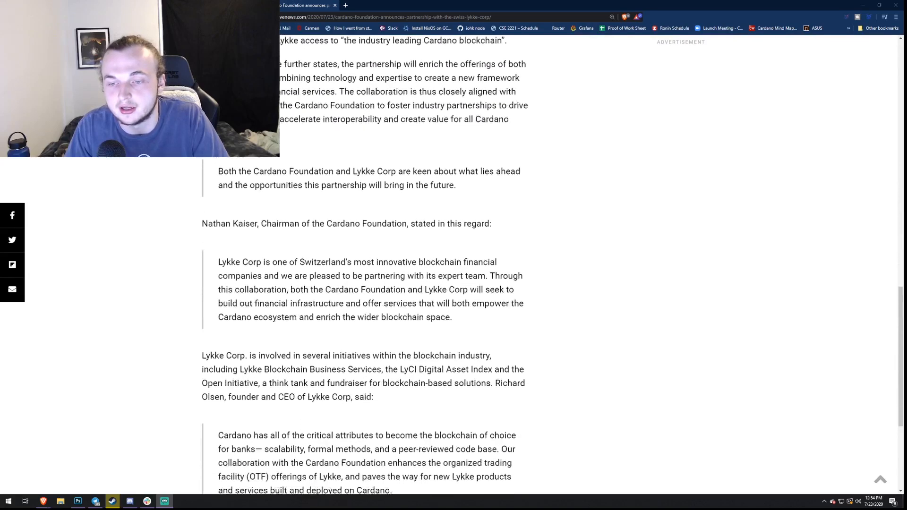
{"action": "scroll", "scroll_direction": "down", "scroll_amount": 3}
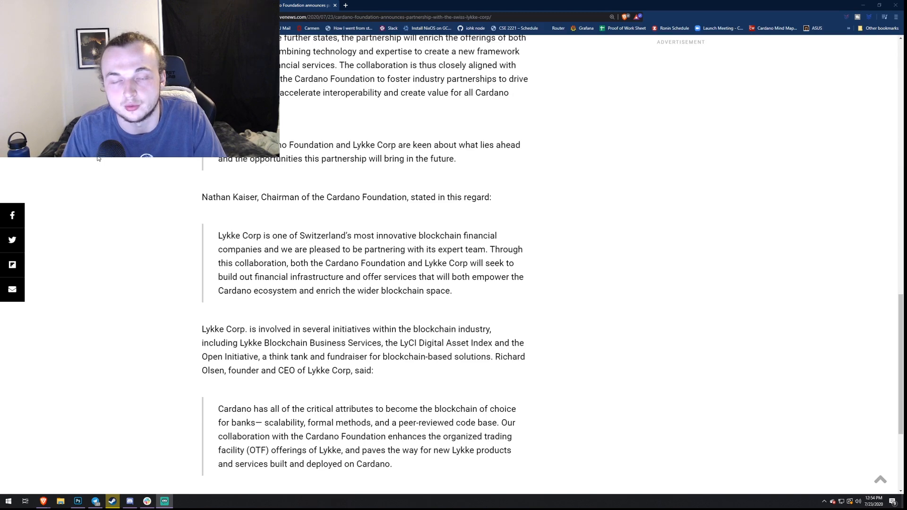
{"action": "mouse_move", "coordinate": [139, 250]}
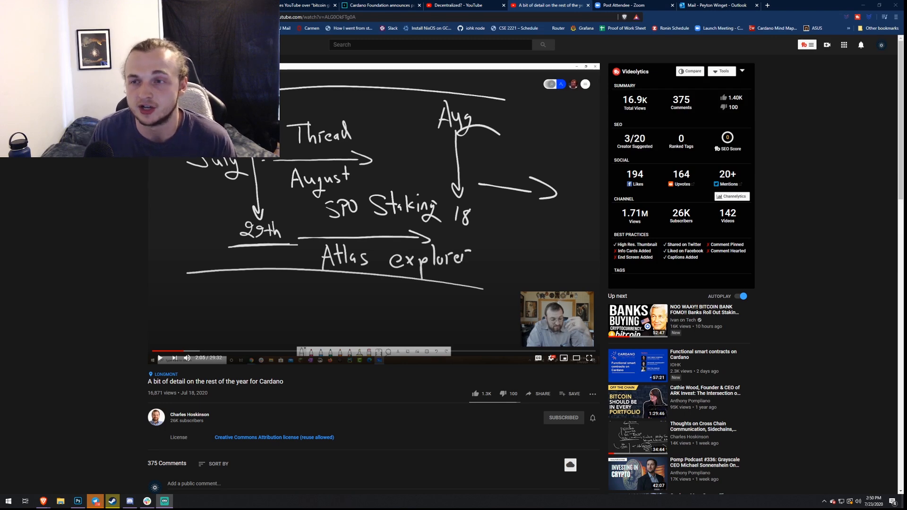
Step: Switch to the YouTube tab showing Charles Hoskinson's 'Decentralized?' video
{"action": "left_click", "coordinate": [463, 6]}
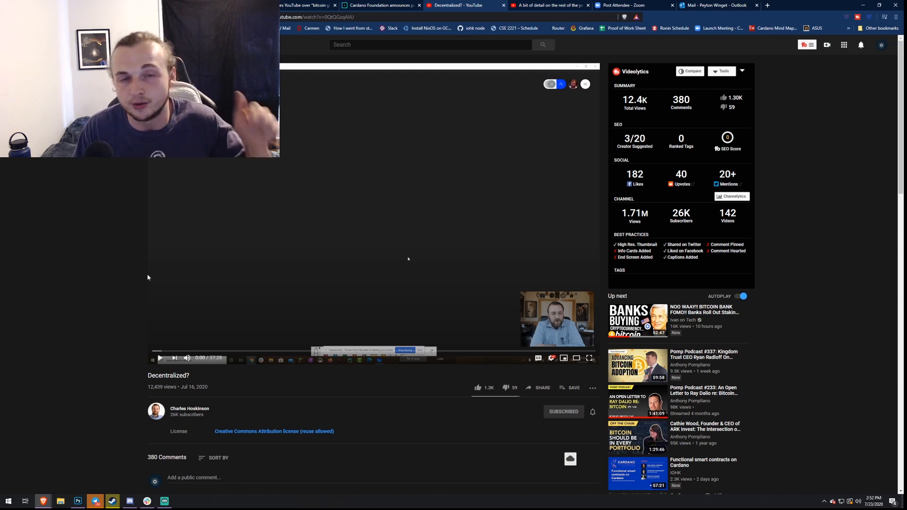
{"action": "mouse_move", "coordinate": [539, 112]}
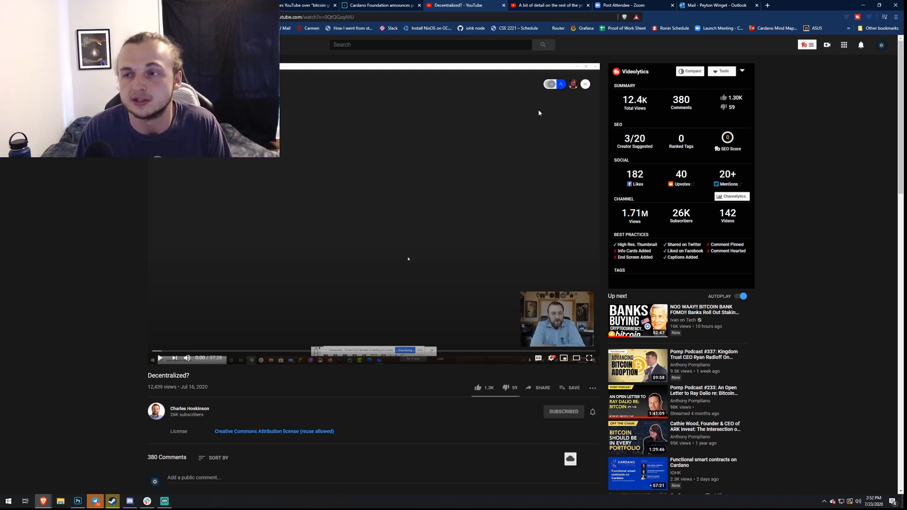
Step: Return to the 'A bit of detail on the rest of the year for Cardano' video and clear the page selection
{"action": "left_click", "coordinate": [548, 6]}
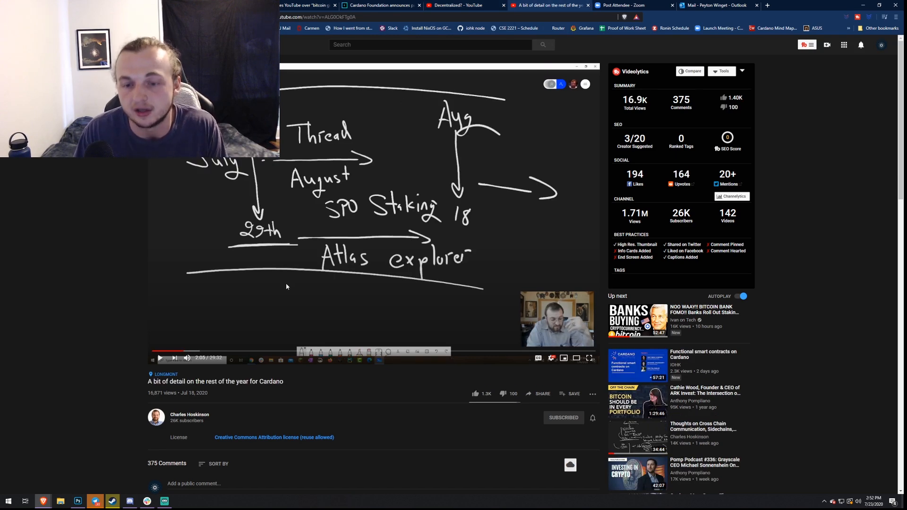
{"action": "key", "text": "ctrl+a"}
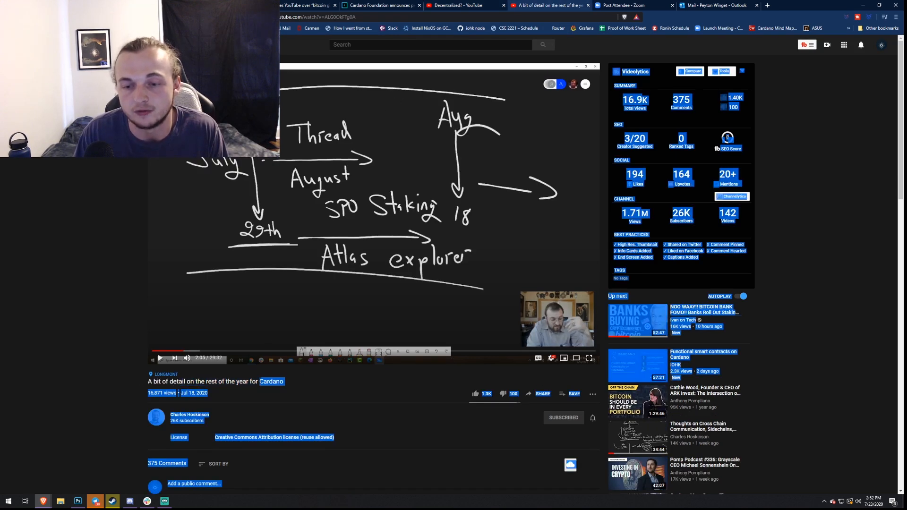
{"action": "left_click", "coordinate": [90, 374]}
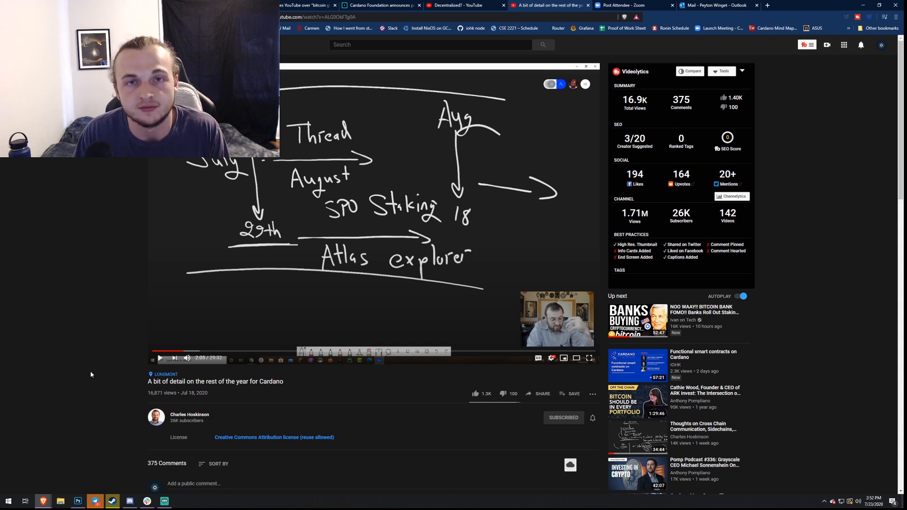